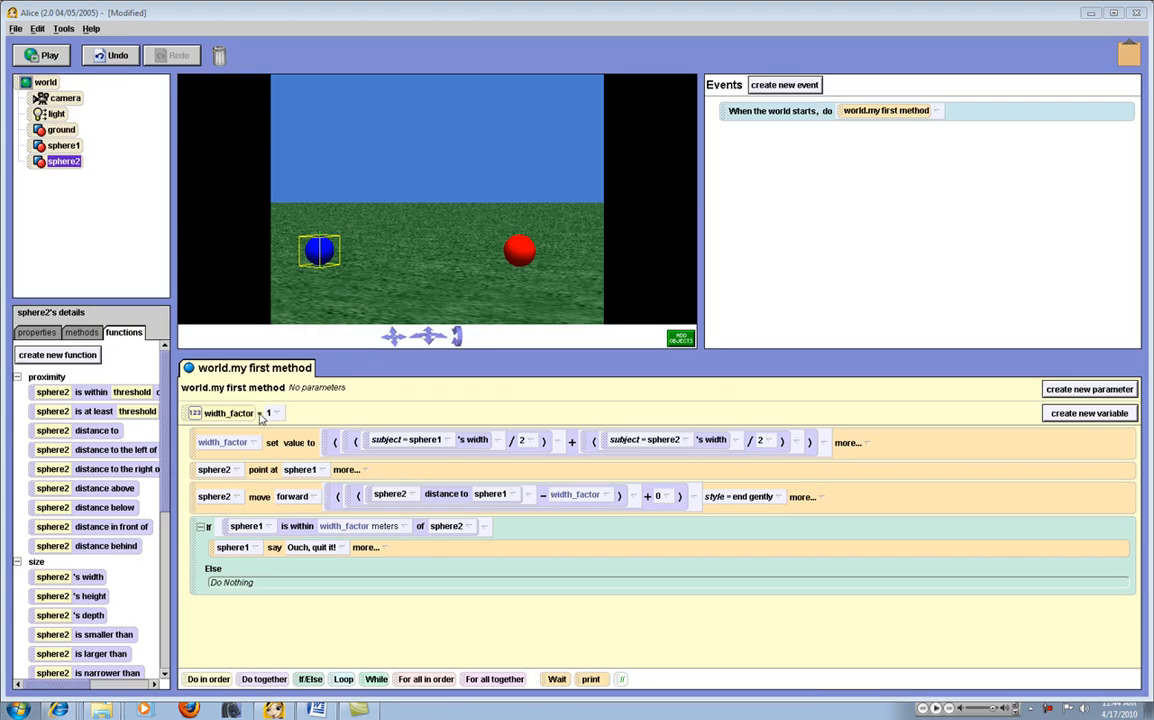
{"action": "mouse_move", "coordinate": [268, 420]}
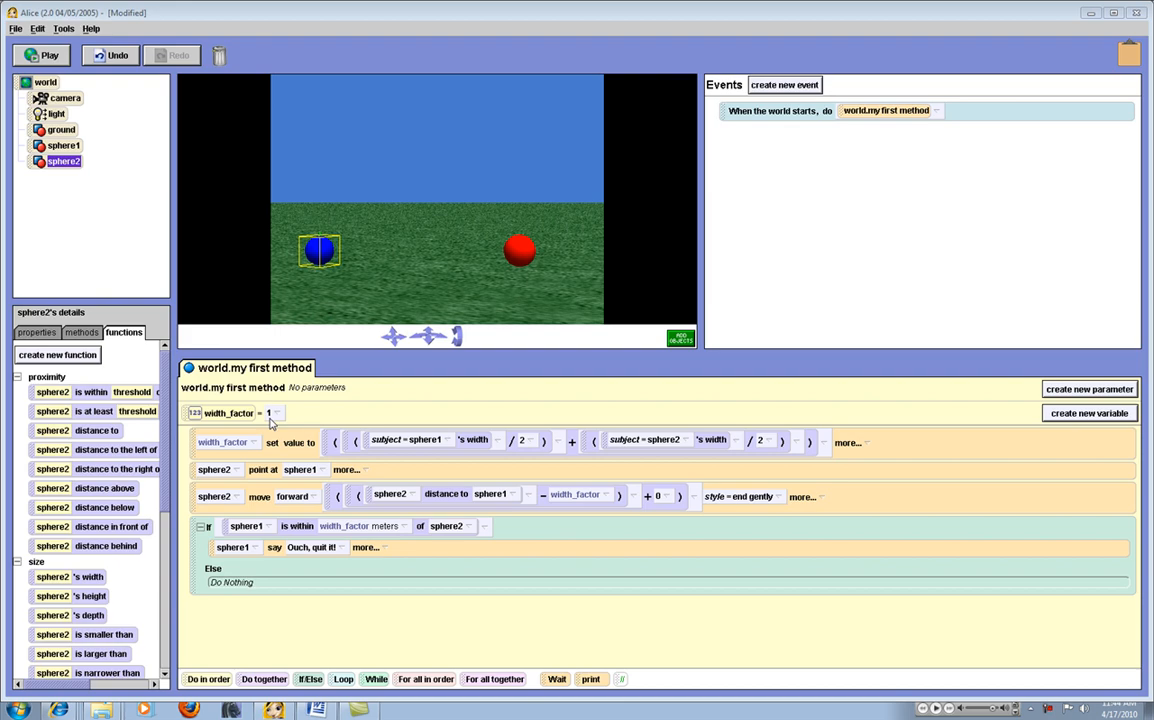
{"action": "mouse_move", "coordinate": [352, 300]}
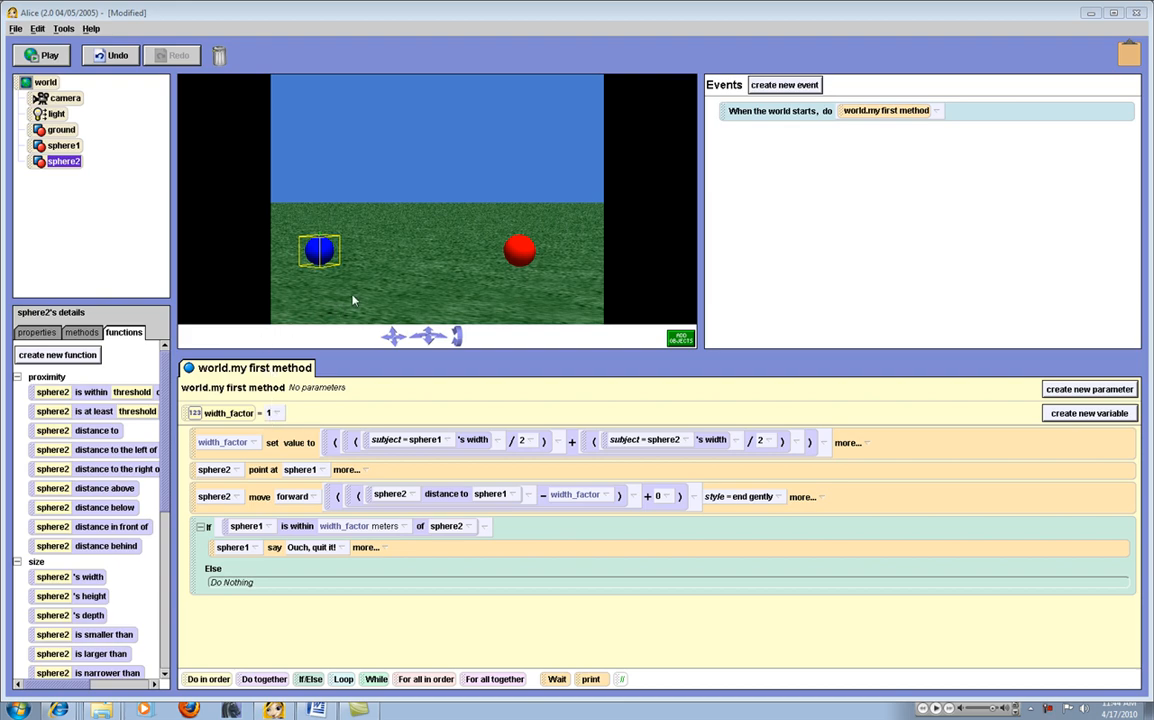
{"action": "mouse_move", "coordinate": [468, 242]}
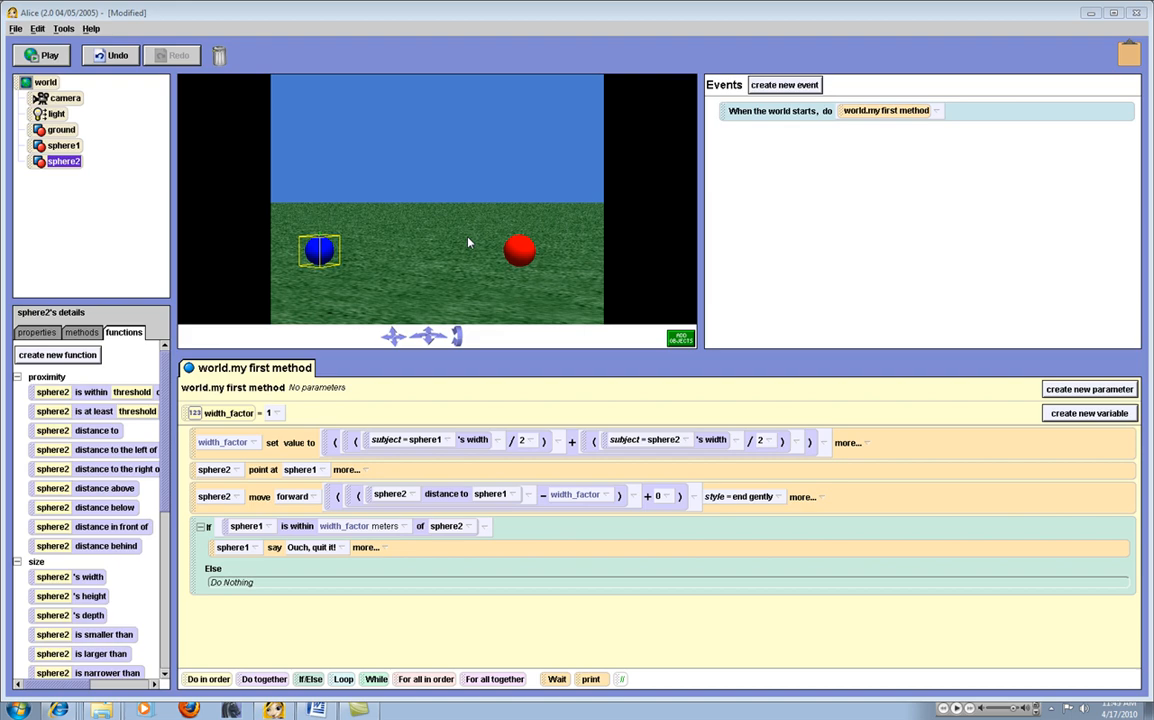
{"action": "mouse_move", "coordinate": [294, 408]}
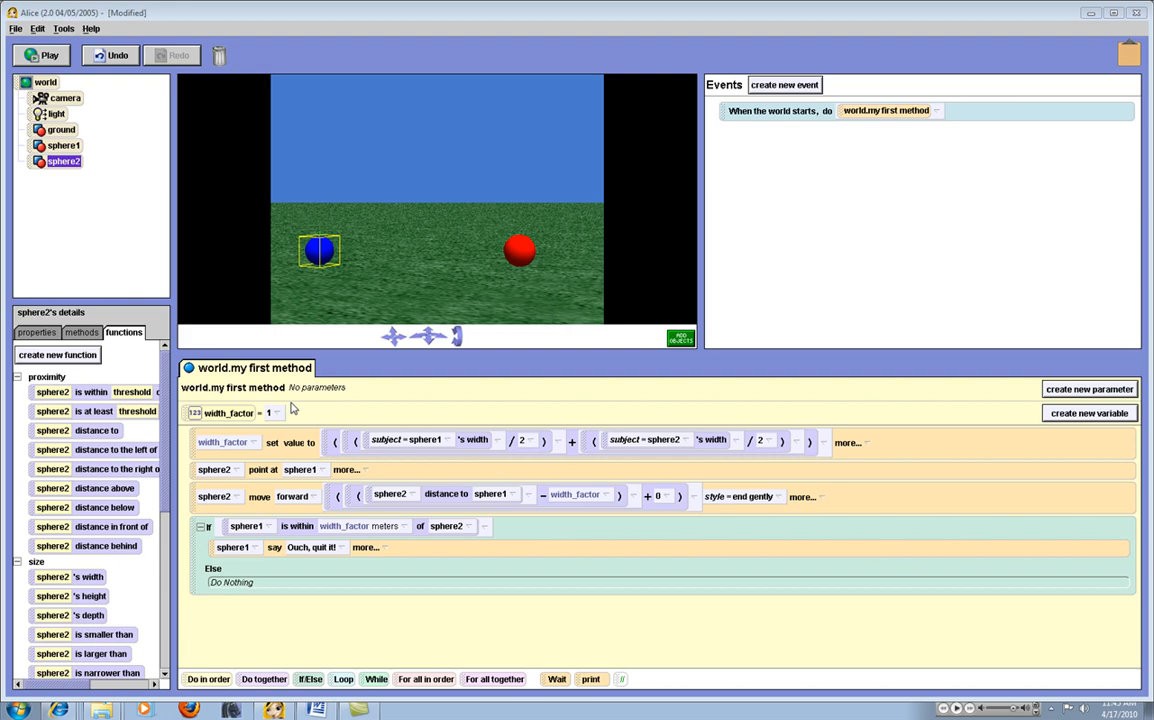
{"action": "mouse_move", "coordinate": [232, 444]}
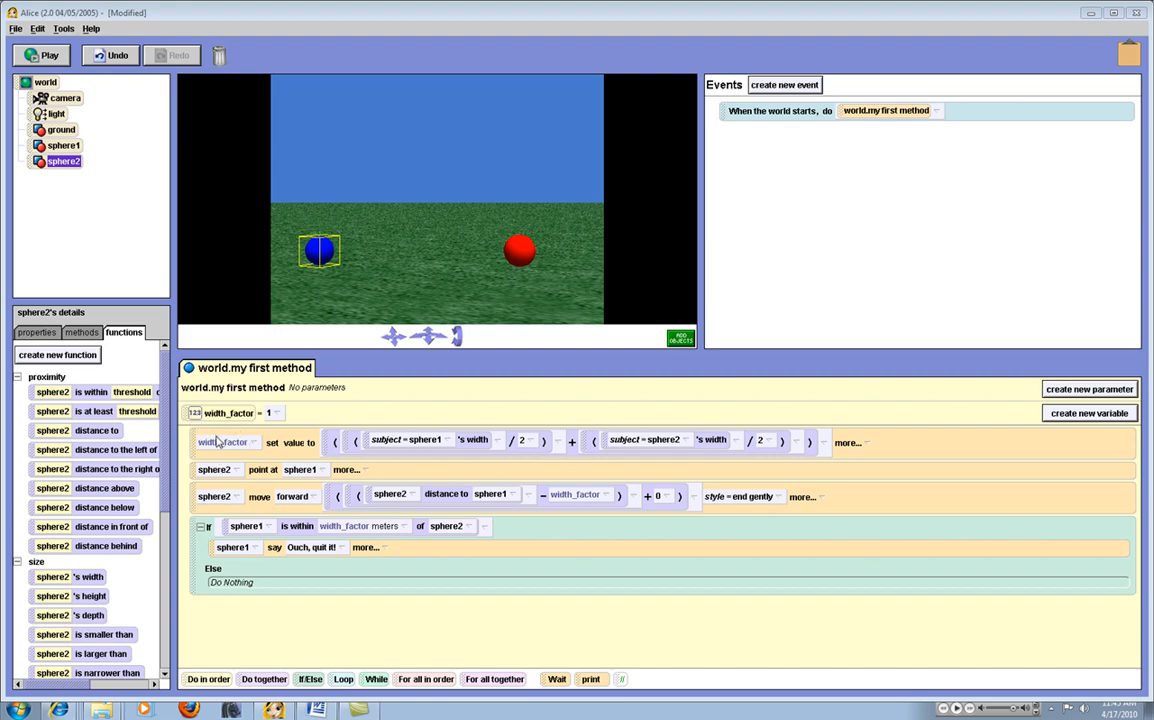
{"action": "mouse_move", "coordinate": [360, 374]}
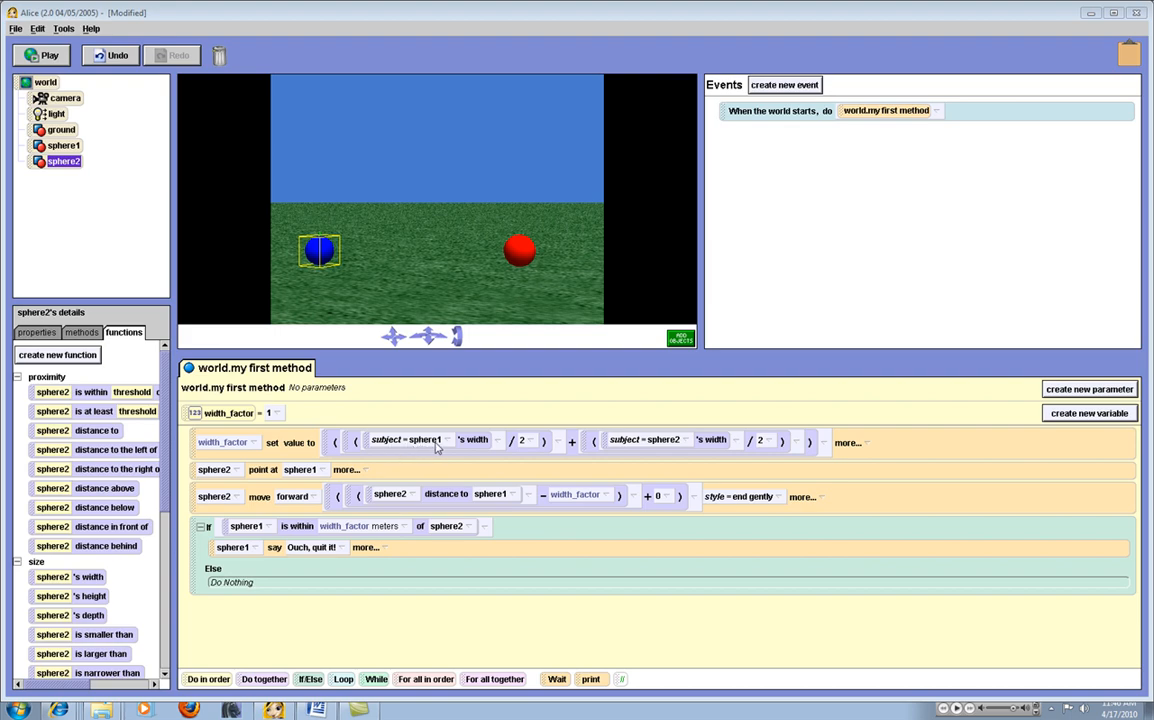
{"action": "mouse_move", "coordinate": [314, 418]}
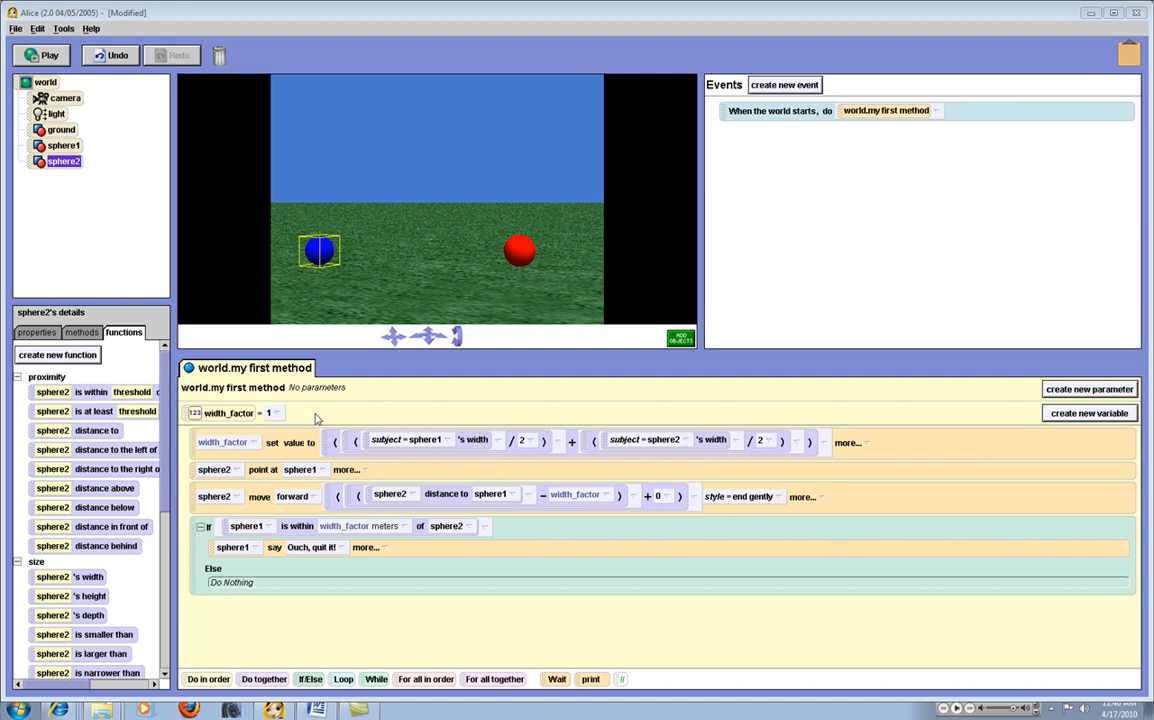
{"action": "mouse_move", "coordinate": [458, 396]}
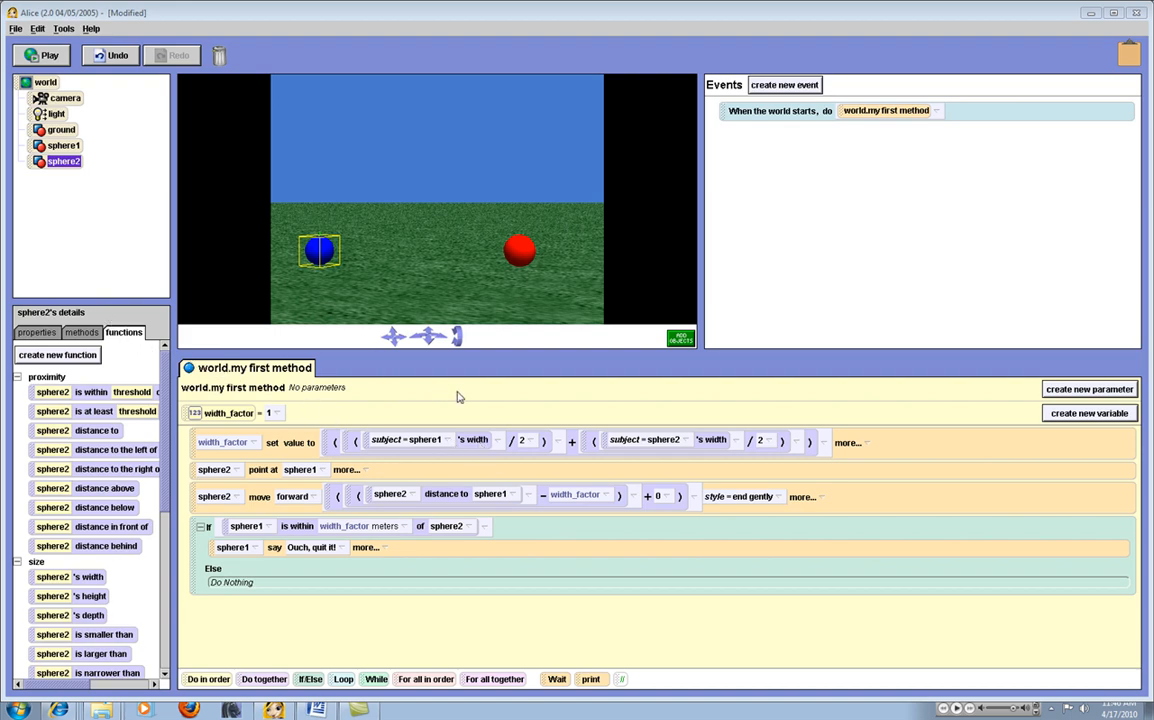
{"action": "mouse_move", "coordinate": [490, 454]}
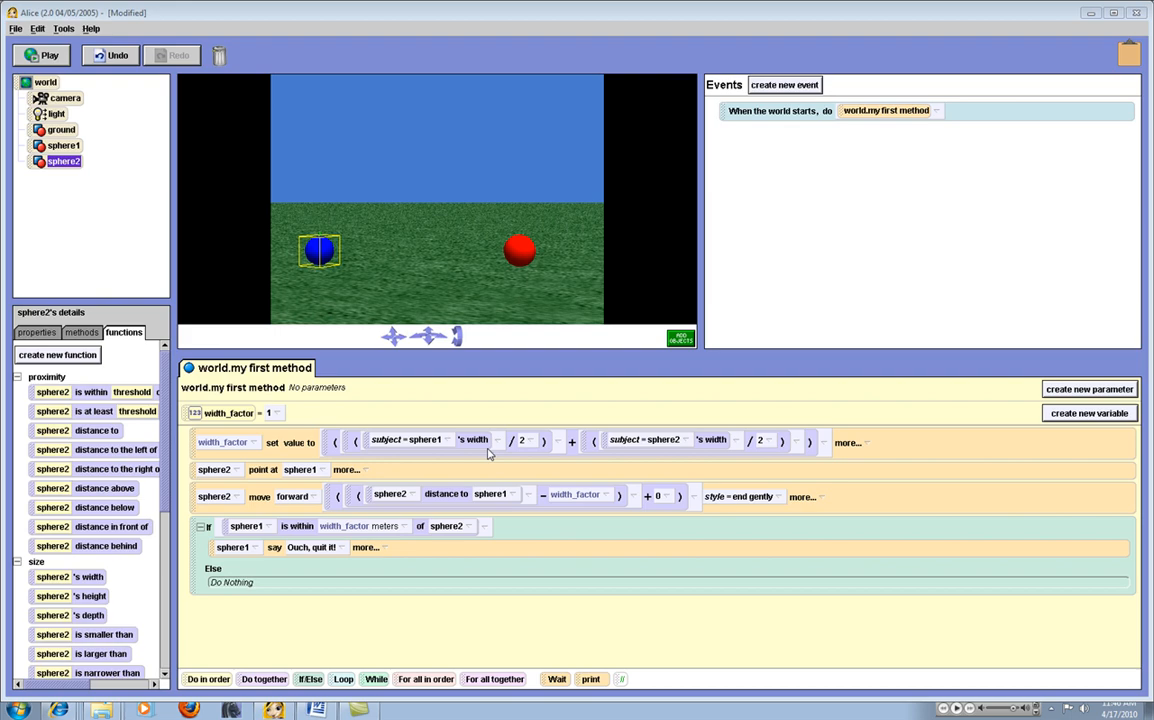
{"action": "mouse_move", "coordinate": [310, 254]}
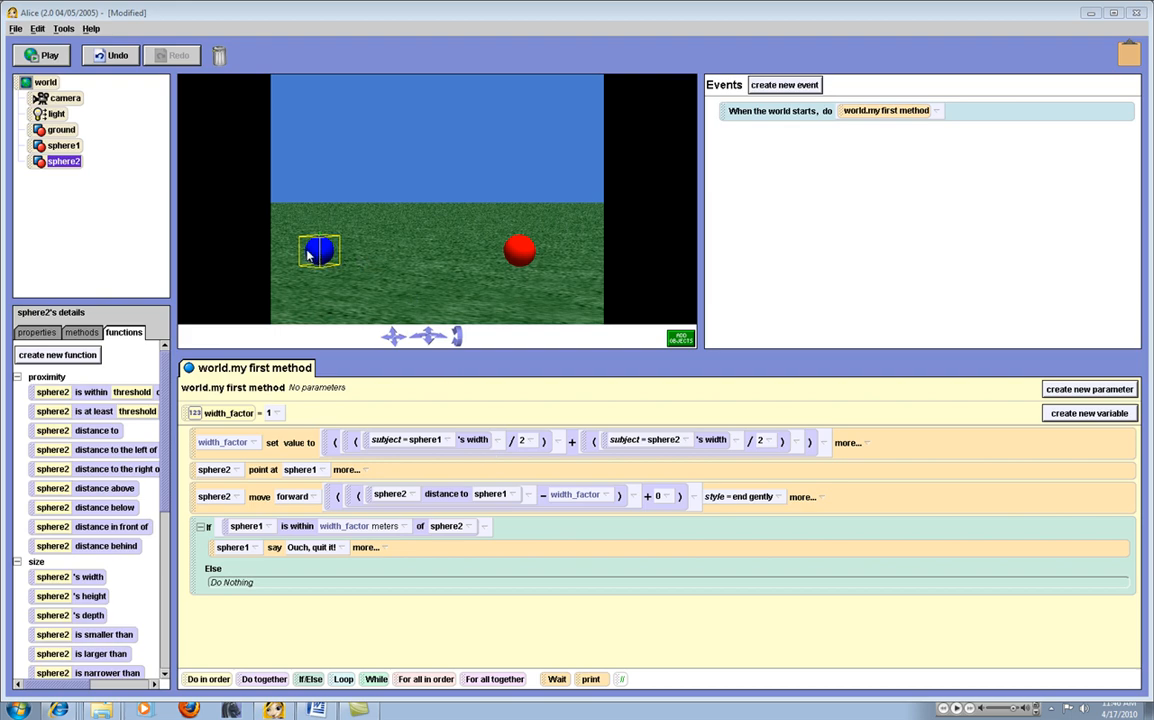
{"action": "mouse_move", "coordinate": [336, 258]}
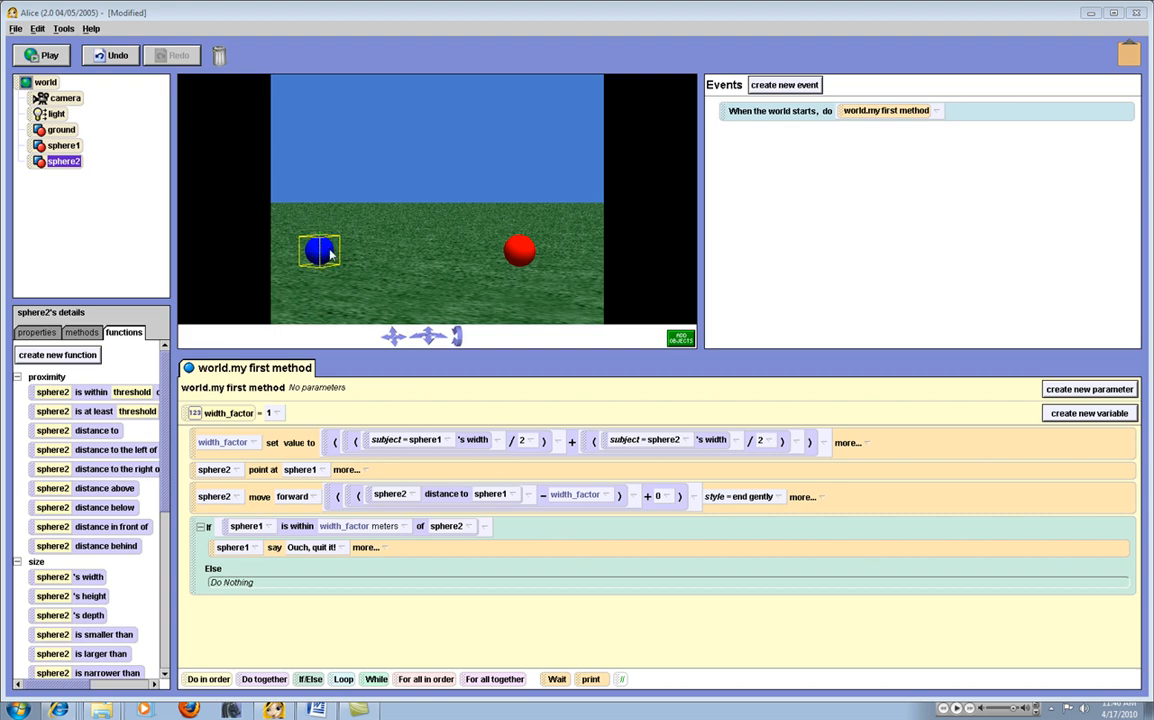
{"action": "mouse_move", "coordinate": [520, 254]}
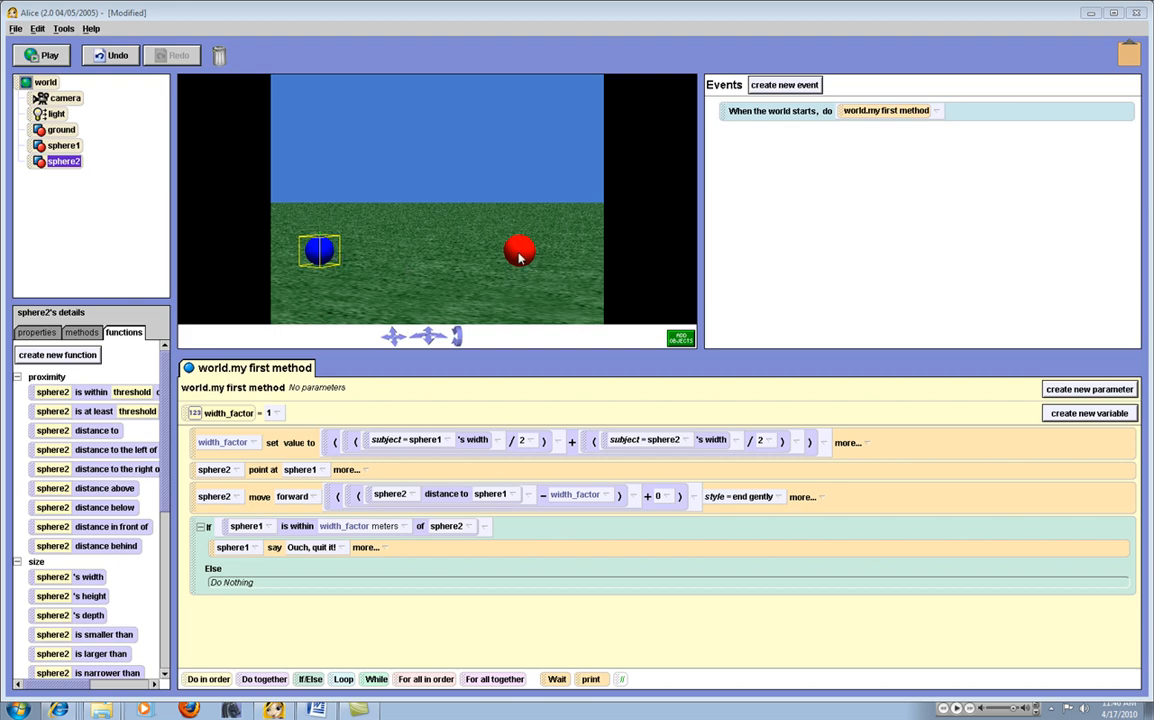
{"action": "mouse_move", "coordinate": [508, 254]}
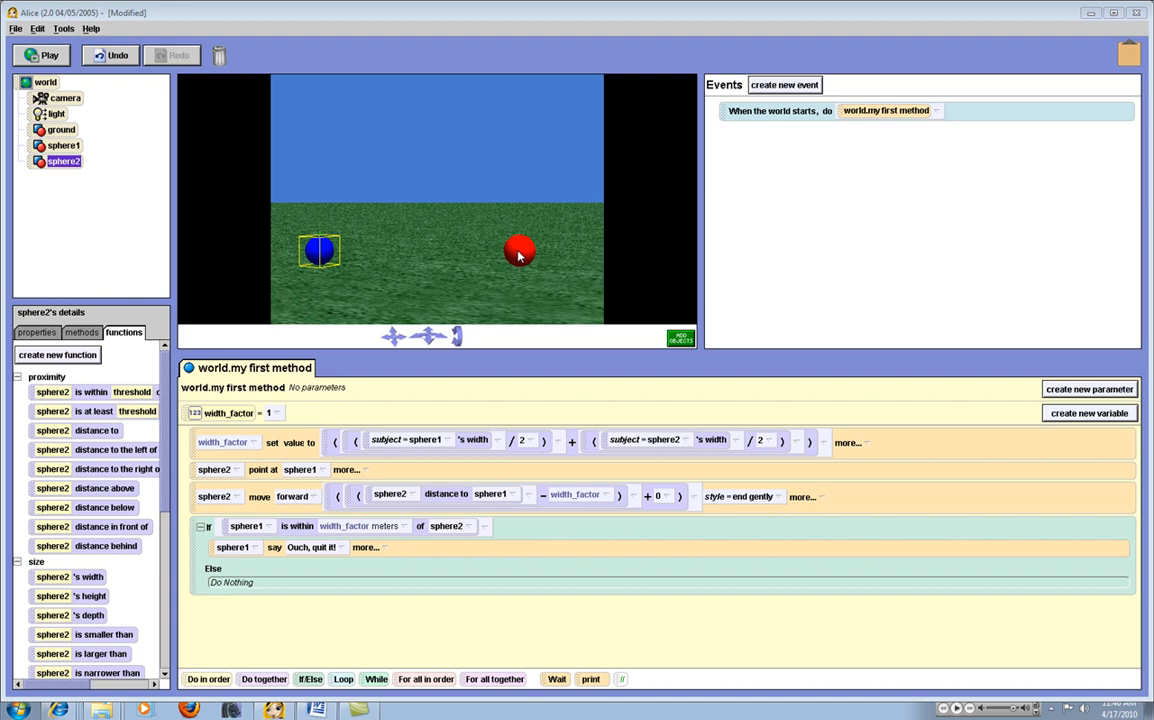
{"action": "mouse_move", "coordinate": [324, 252]}
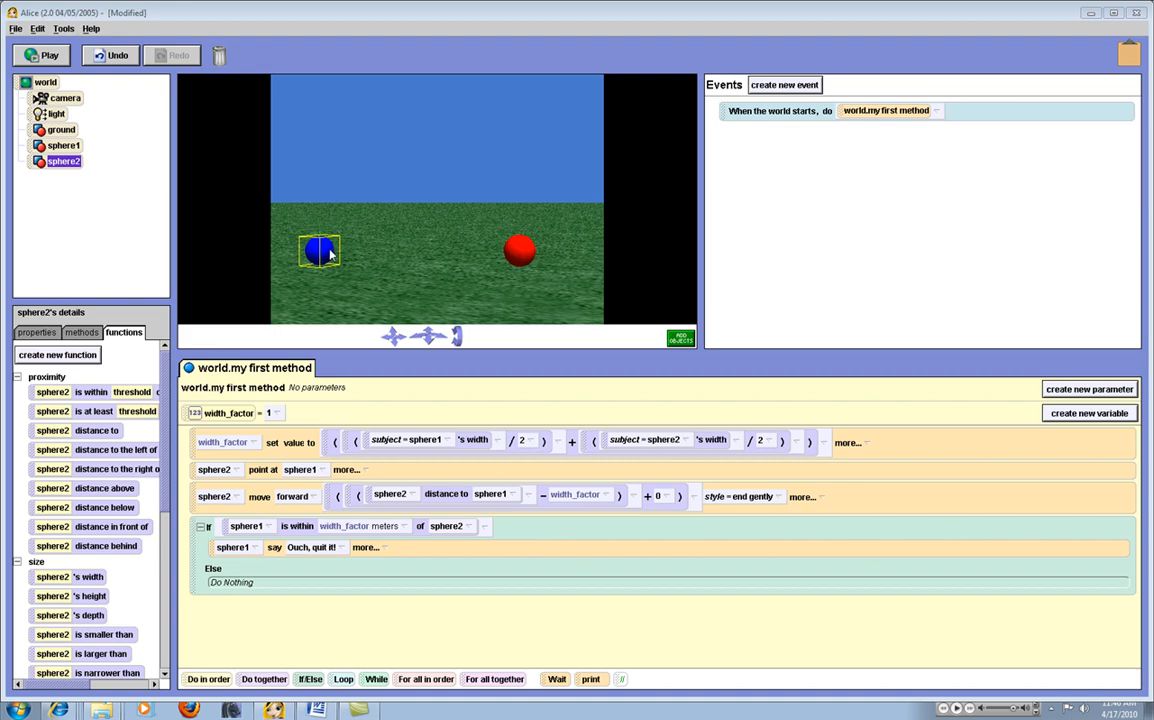
{"action": "mouse_move", "coordinate": [490, 256]}
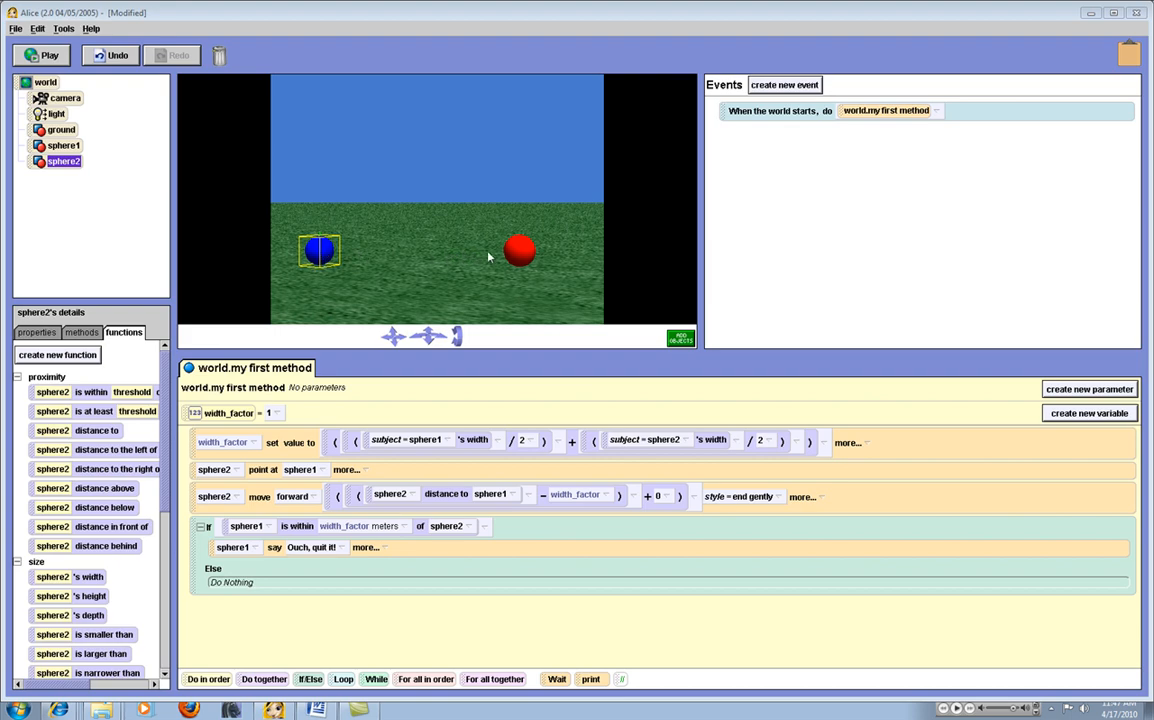
{"action": "mouse_move", "coordinate": [520, 250]}
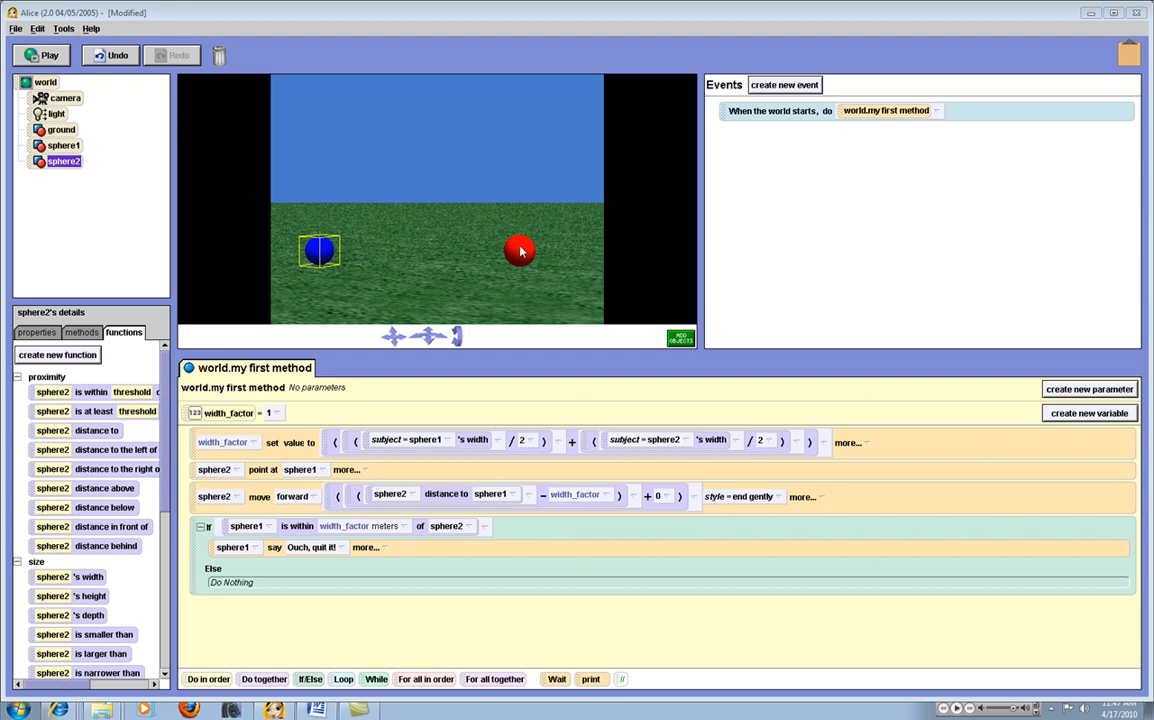
{"action": "mouse_move", "coordinate": [530, 254]}
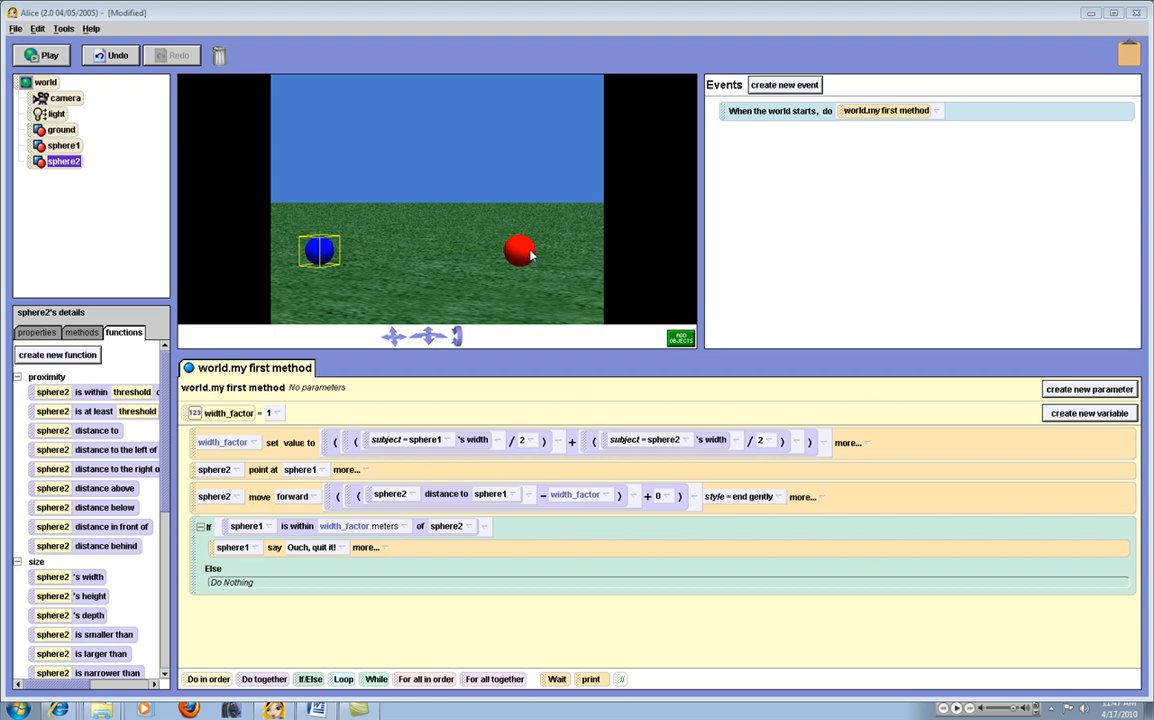
{"action": "mouse_move", "coordinate": [516, 256]}
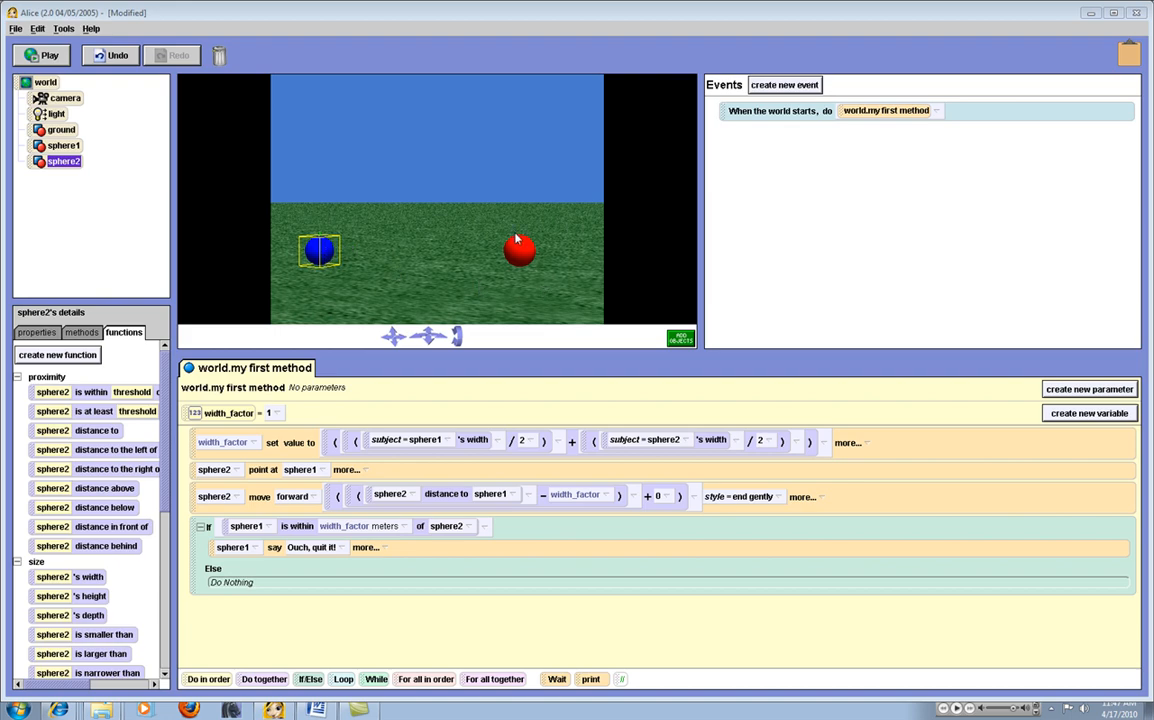
{"action": "mouse_move", "coordinate": [500, 256]}
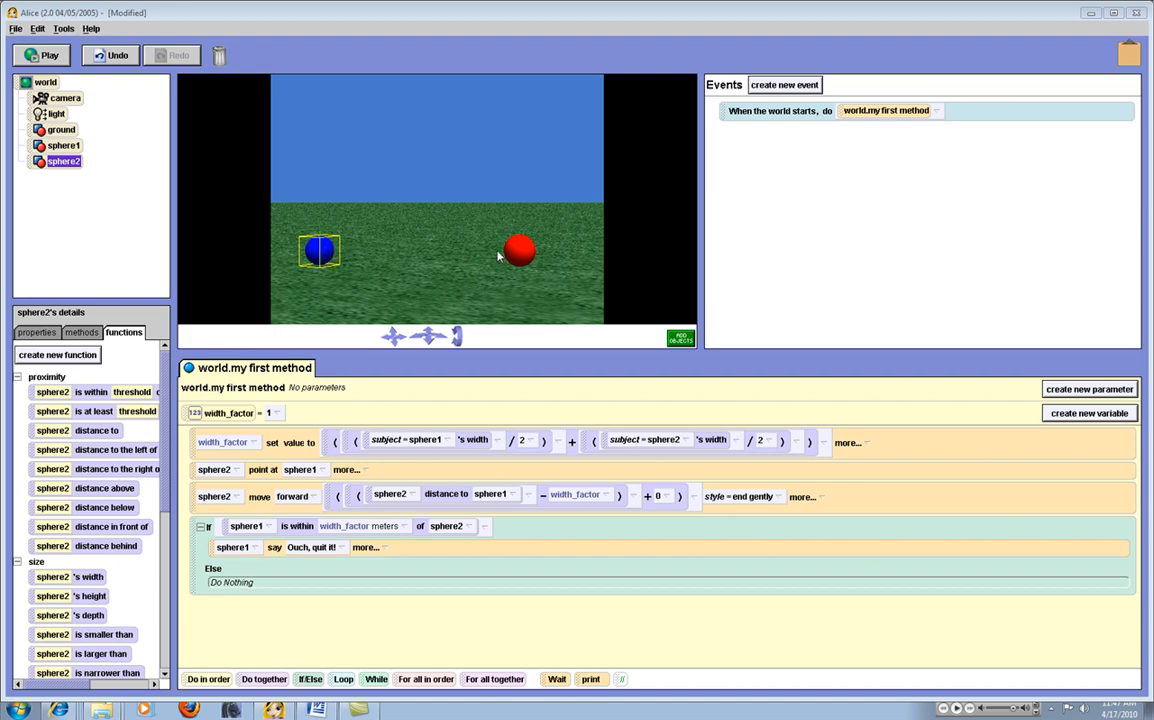
{"action": "mouse_move", "coordinate": [378, 288]}
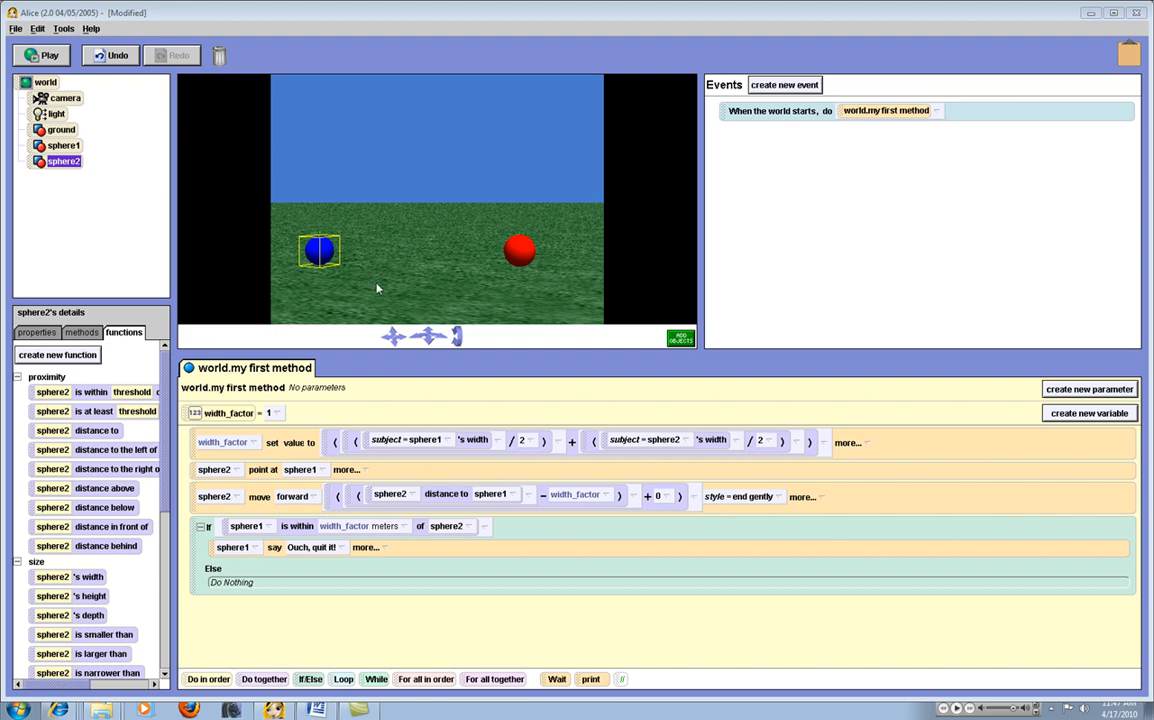
{"action": "mouse_move", "coordinate": [500, 504]}
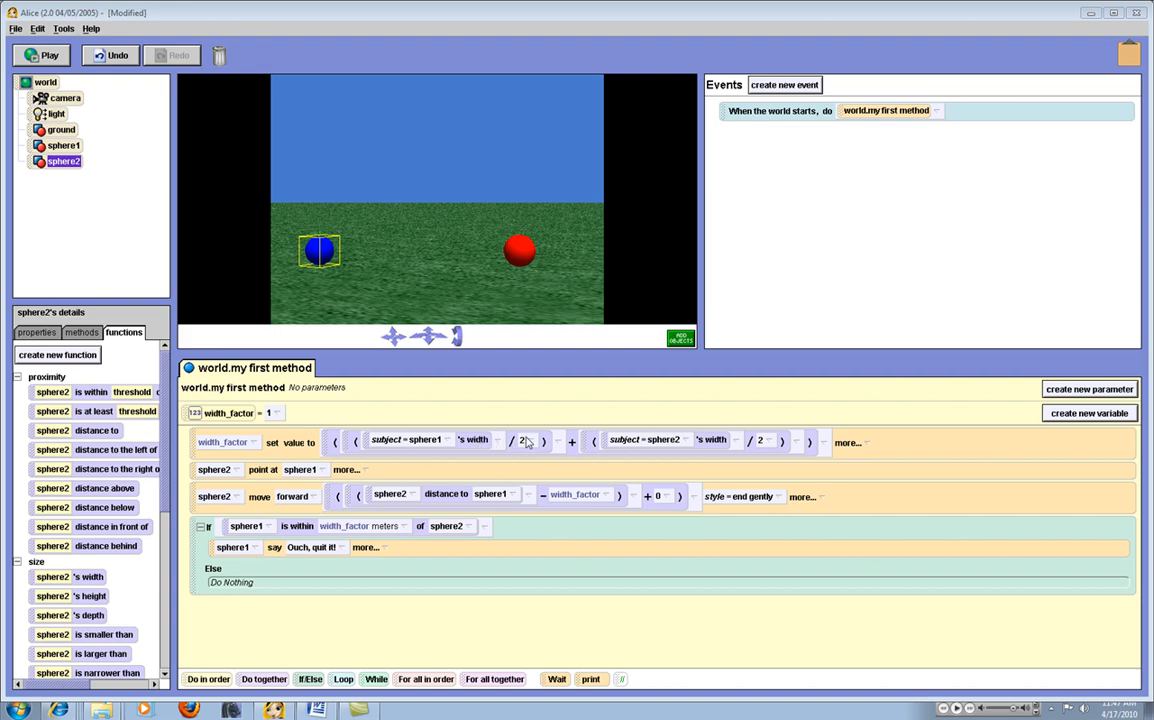
{"action": "mouse_move", "coordinate": [628, 448]}
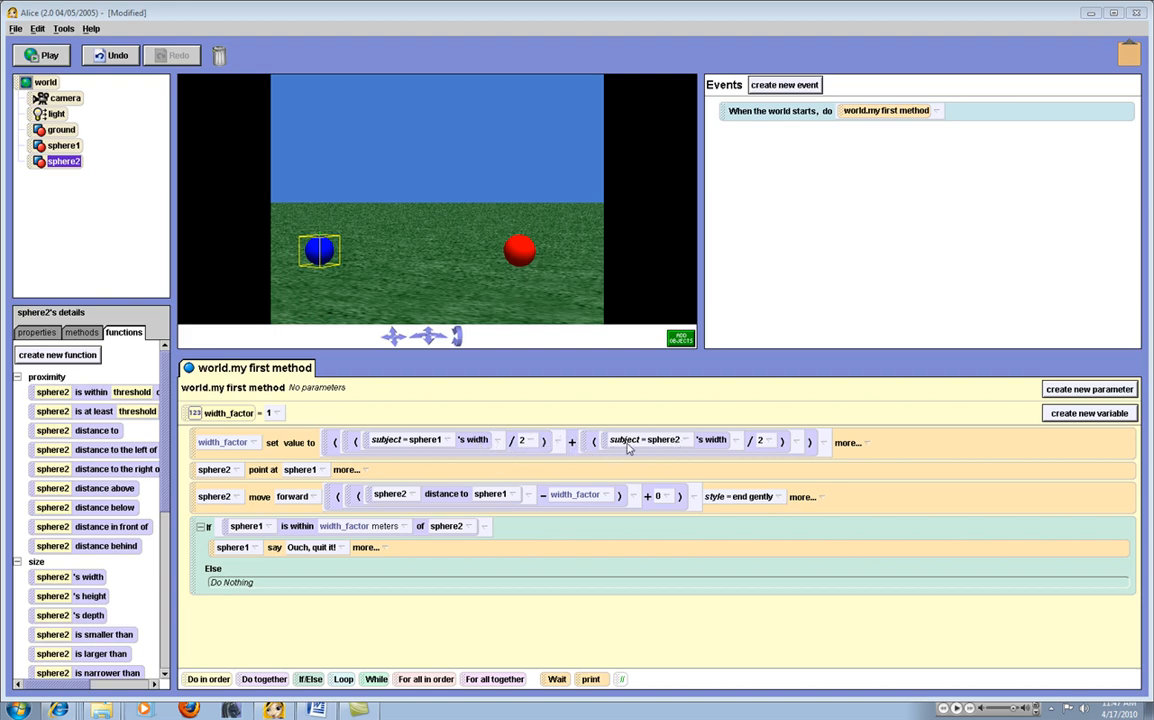
{"action": "mouse_move", "coordinate": [764, 440]}
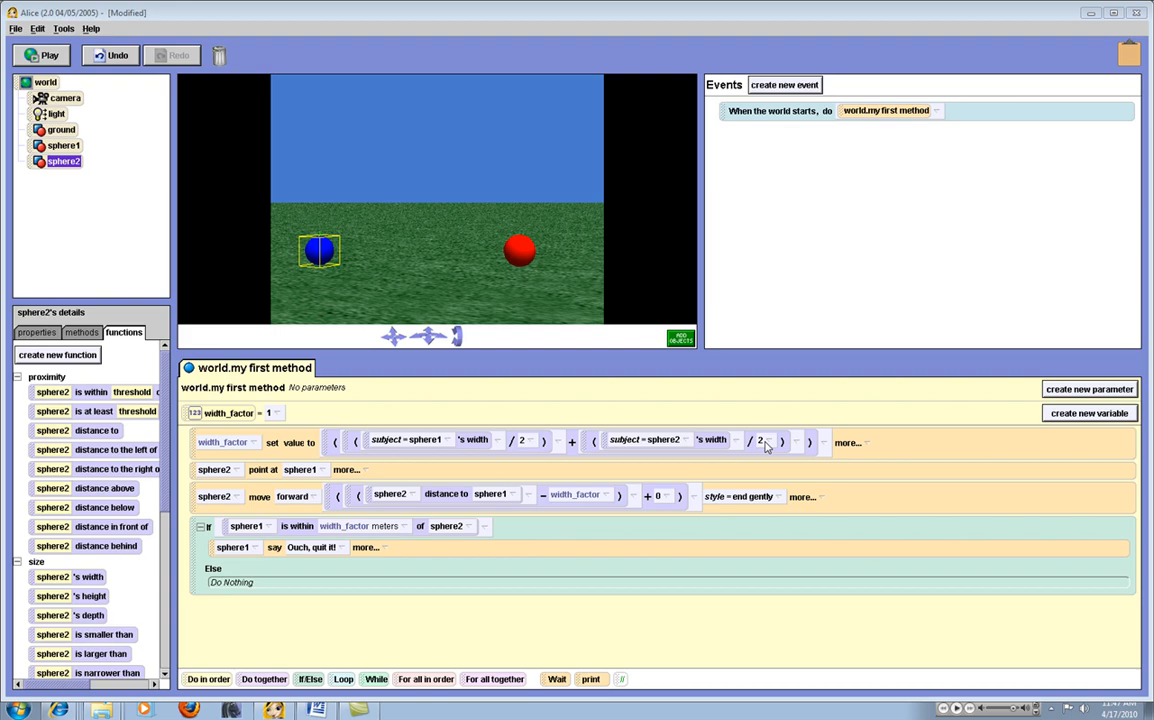
{"action": "mouse_move", "coordinate": [456, 444]}
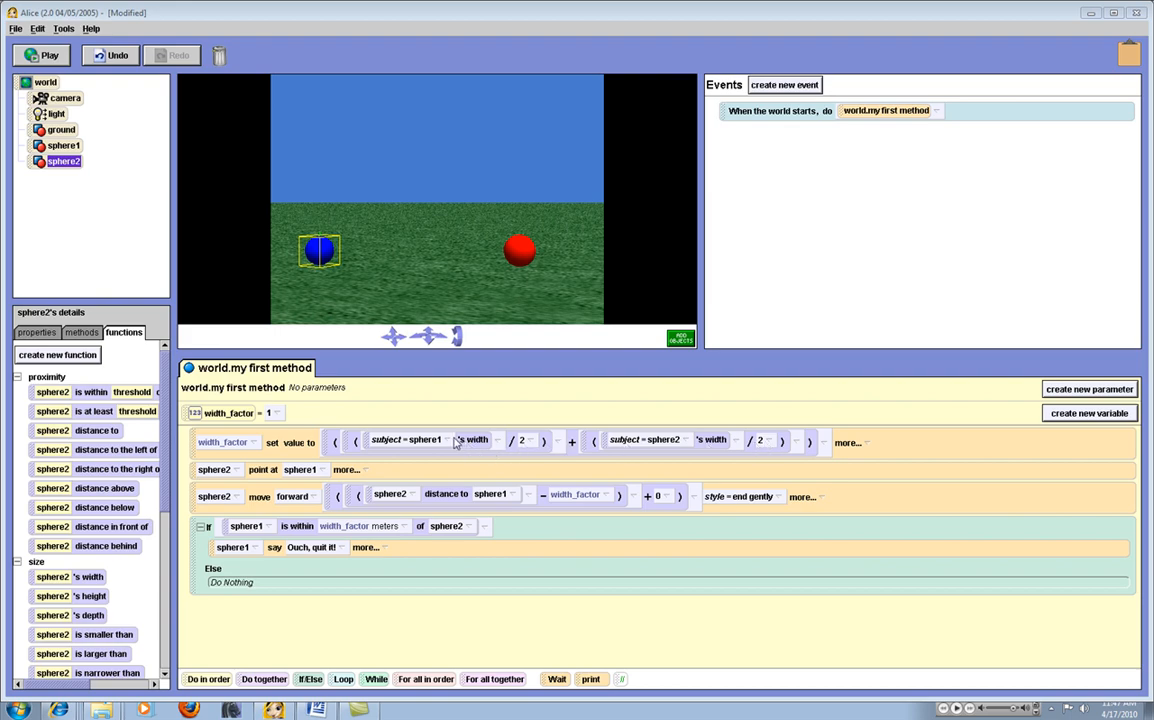
{"action": "mouse_move", "coordinate": [424, 532]}
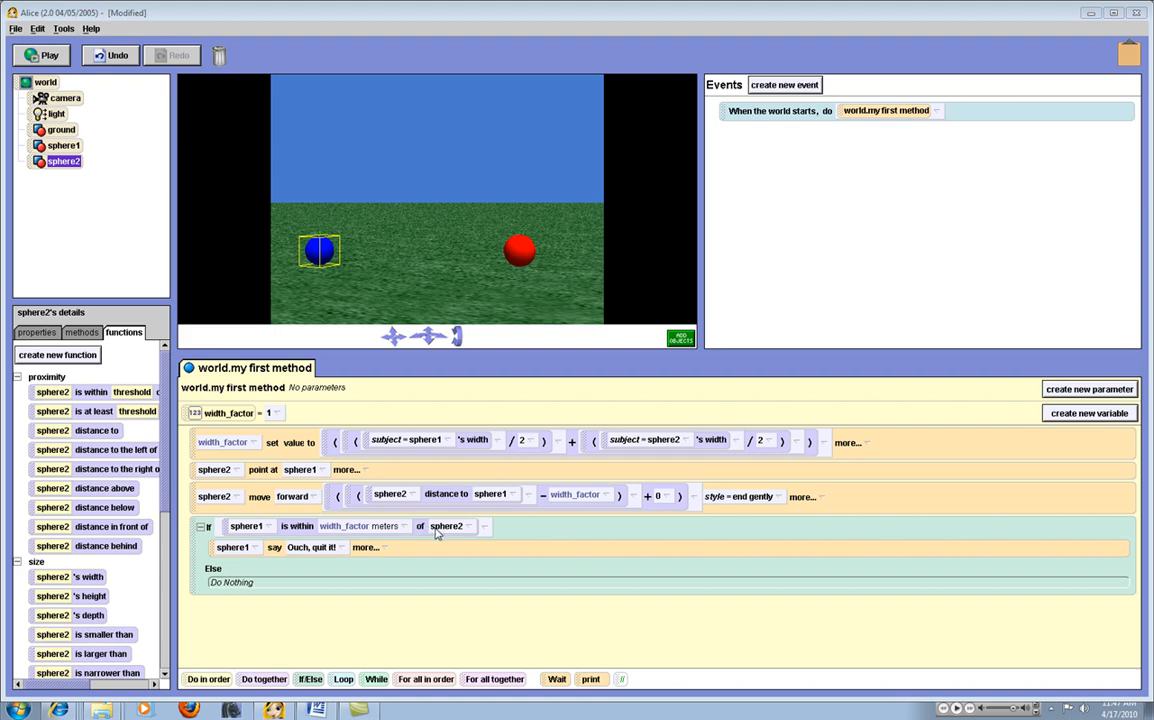
{"action": "mouse_move", "coordinate": [220, 532]}
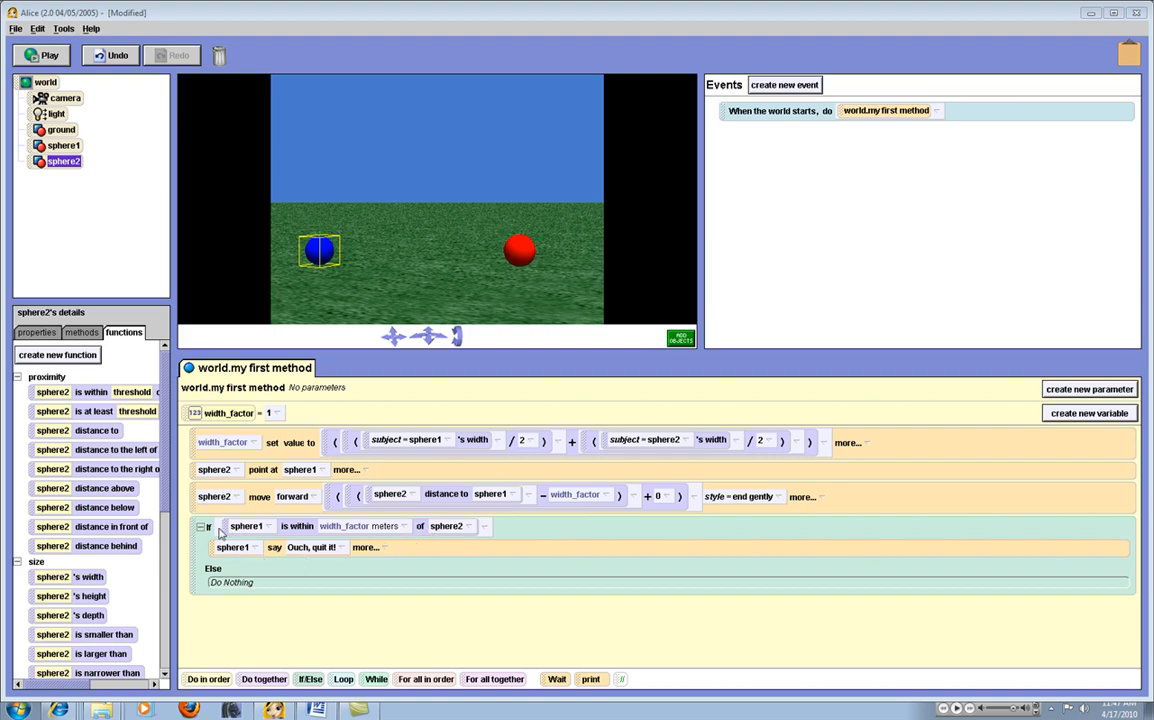
{"action": "mouse_move", "coordinate": [272, 530]}
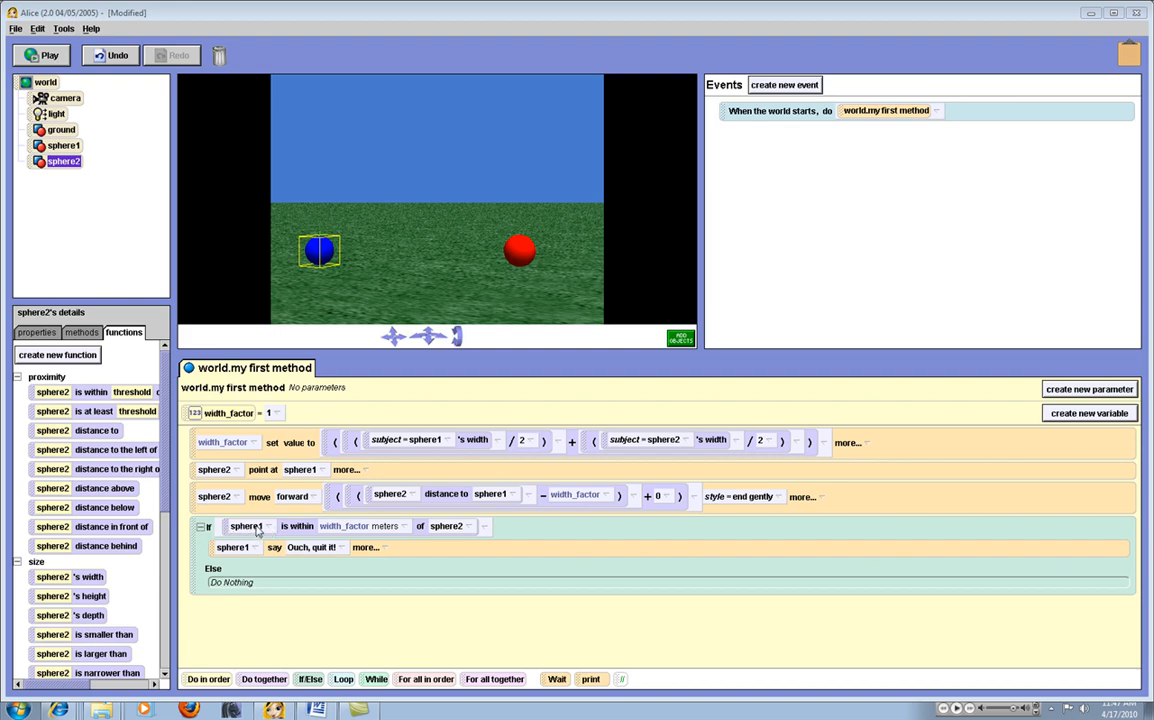
{"action": "mouse_move", "coordinate": [378, 534]}
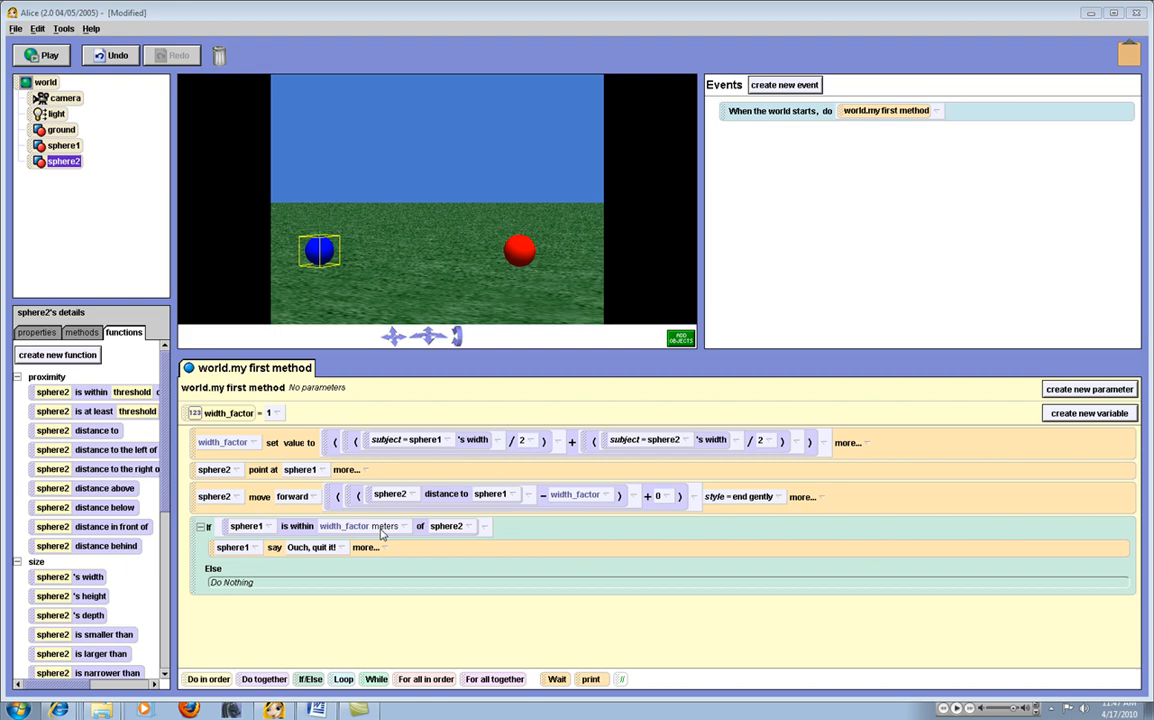
{"action": "mouse_move", "coordinate": [260, 560]}
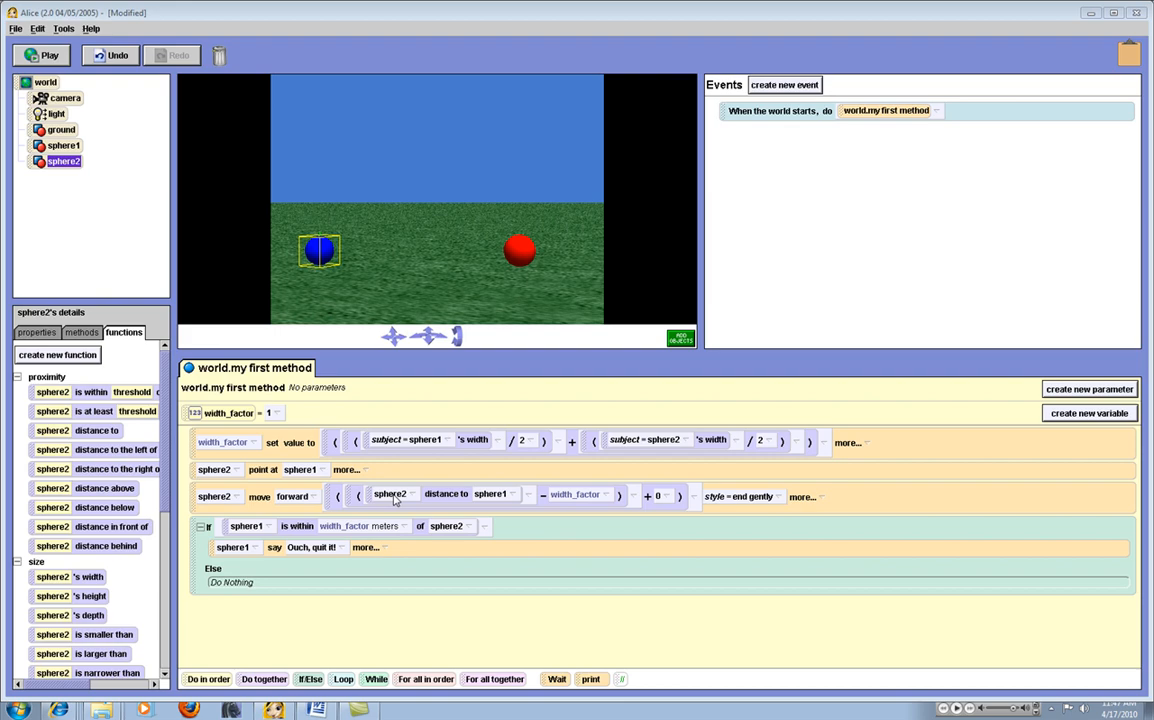
{"action": "mouse_move", "coordinate": [586, 500]}
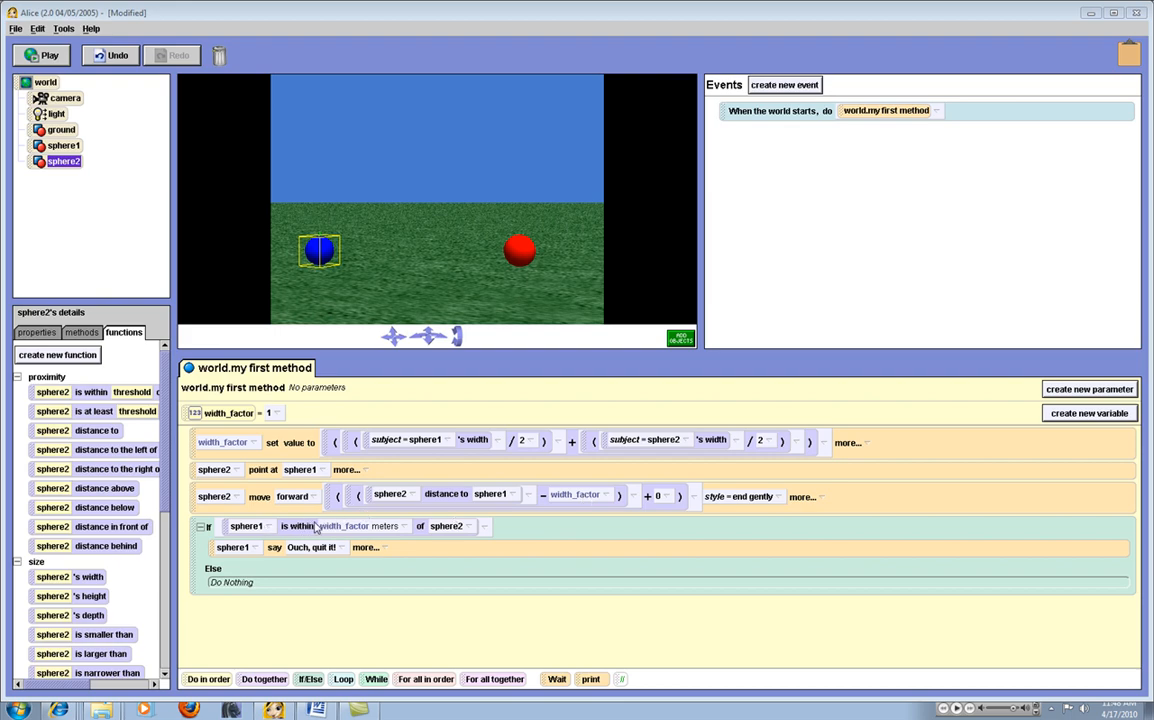
{"action": "mouse_move", "coordinate": [664, 496]}
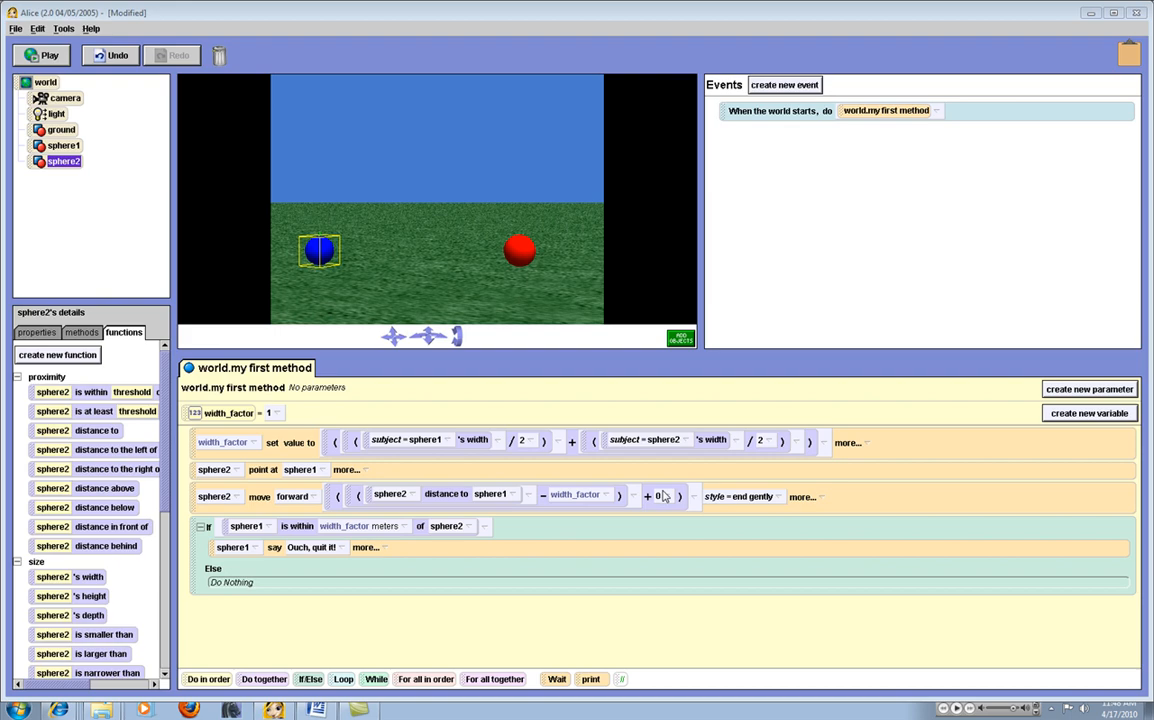
Bring up the number choices for the extra amount in sphere2's move-forward distance.
{"action": "left_click", "coordinate": [656, 496]}
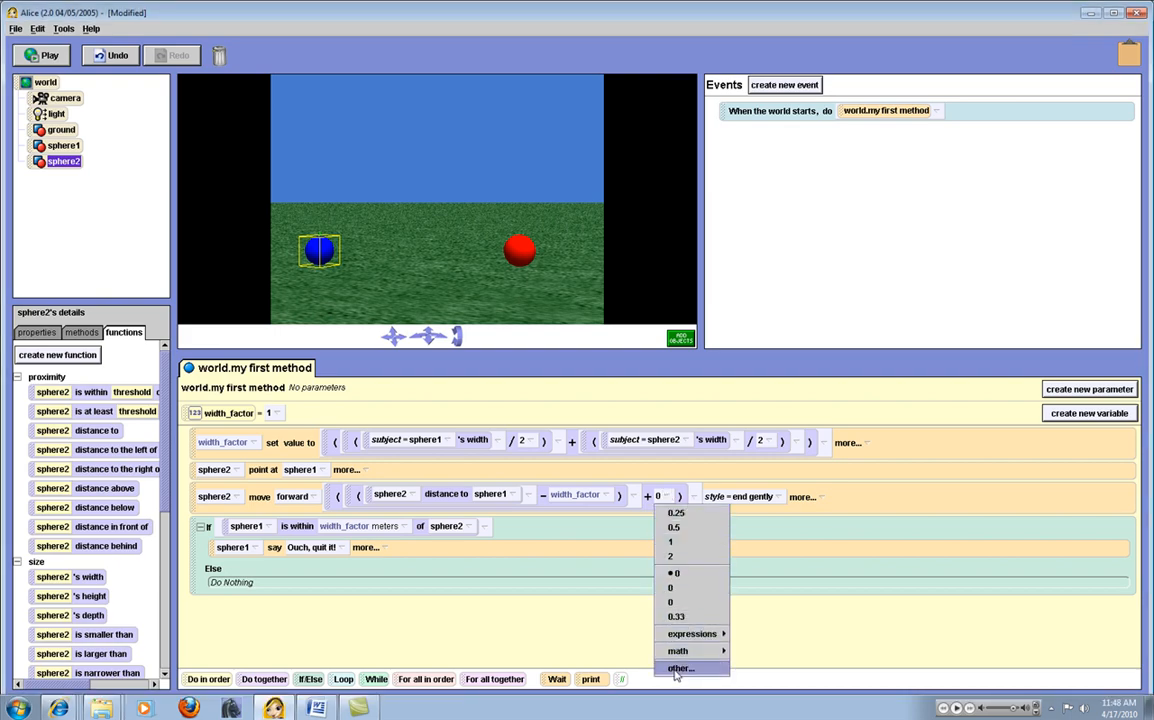
Enter a custom extra distance of .00001 so sphere2 just touches sphere1.
{"action": "left_click", "coordinate": [680, 668]}
{"action": "type", "text": ".00001"}
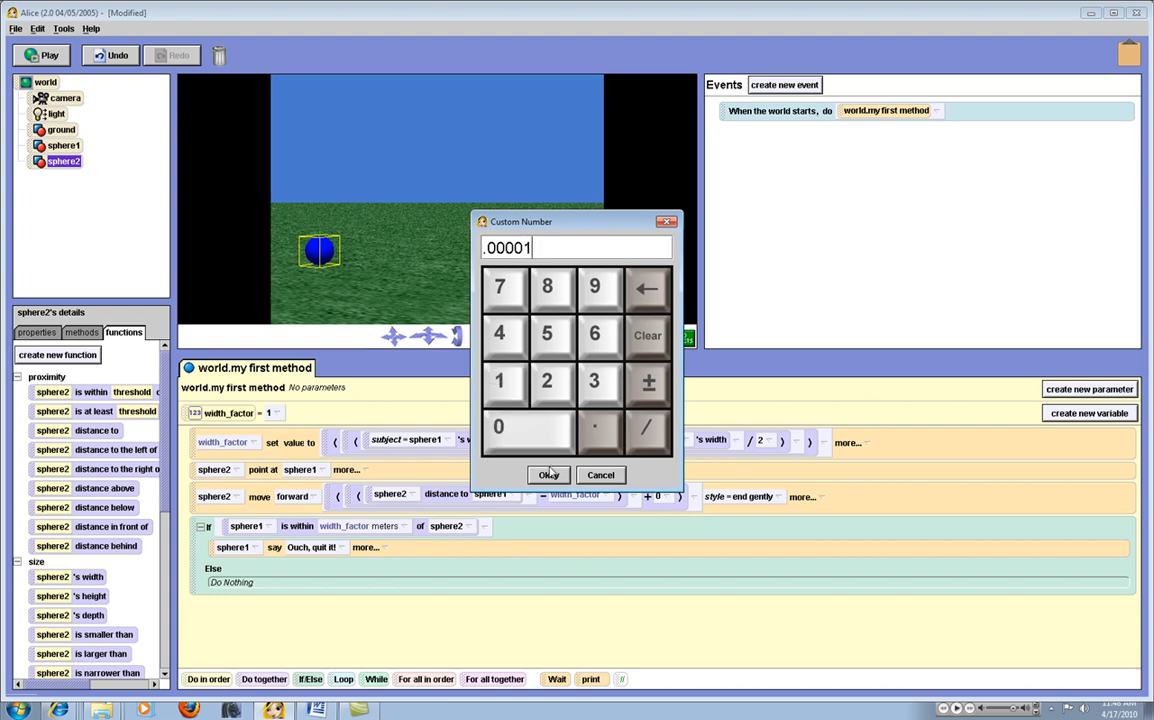
{"action": "left_click", "coordinate": [548, 476]}
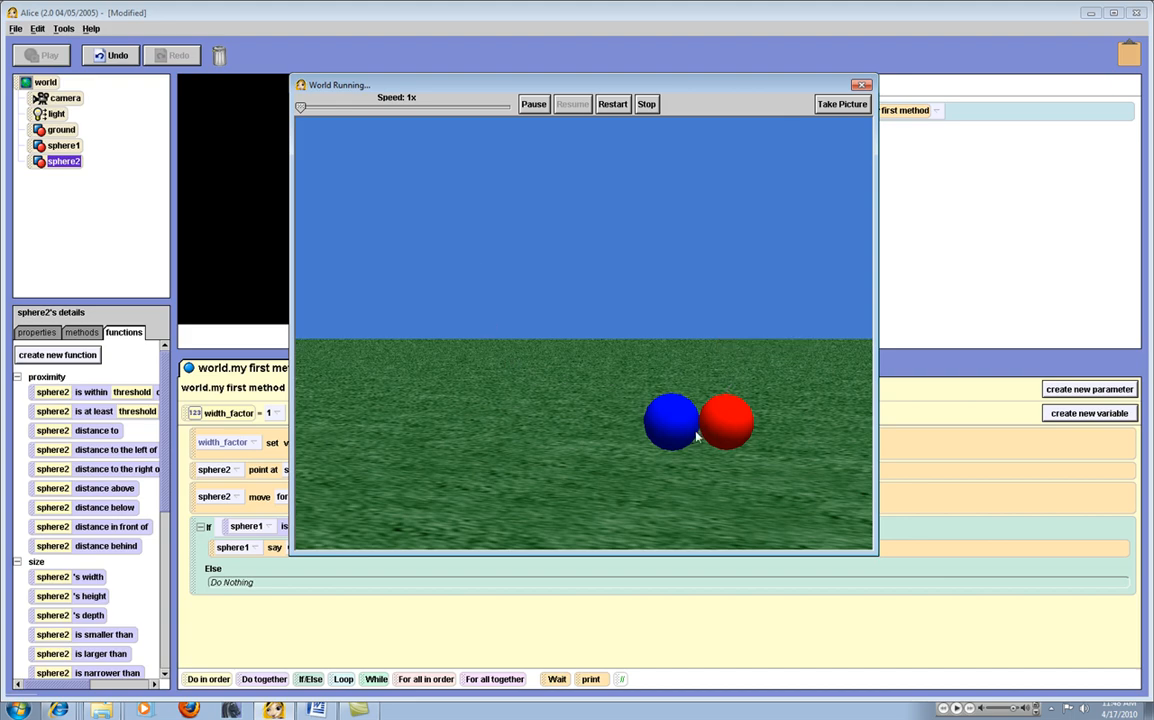
{"action": "mouse_move", "coordinate": [860, 42]}
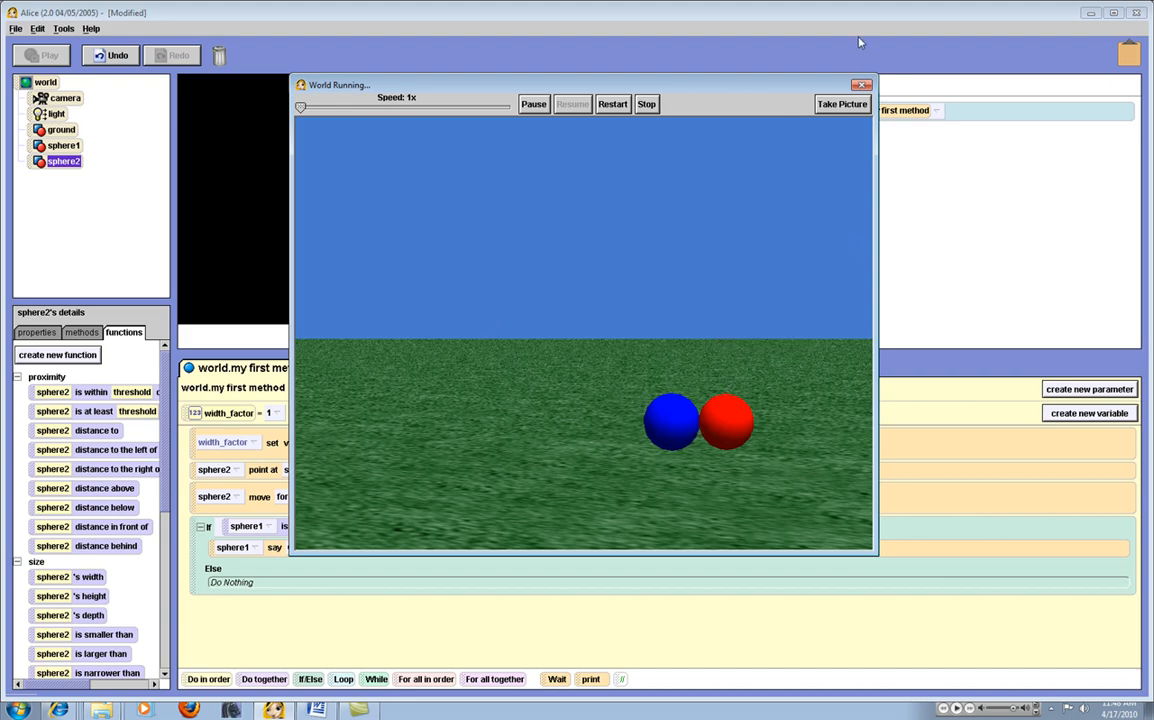
{"action": "mouse_move", "coordinate": [860, 86]}
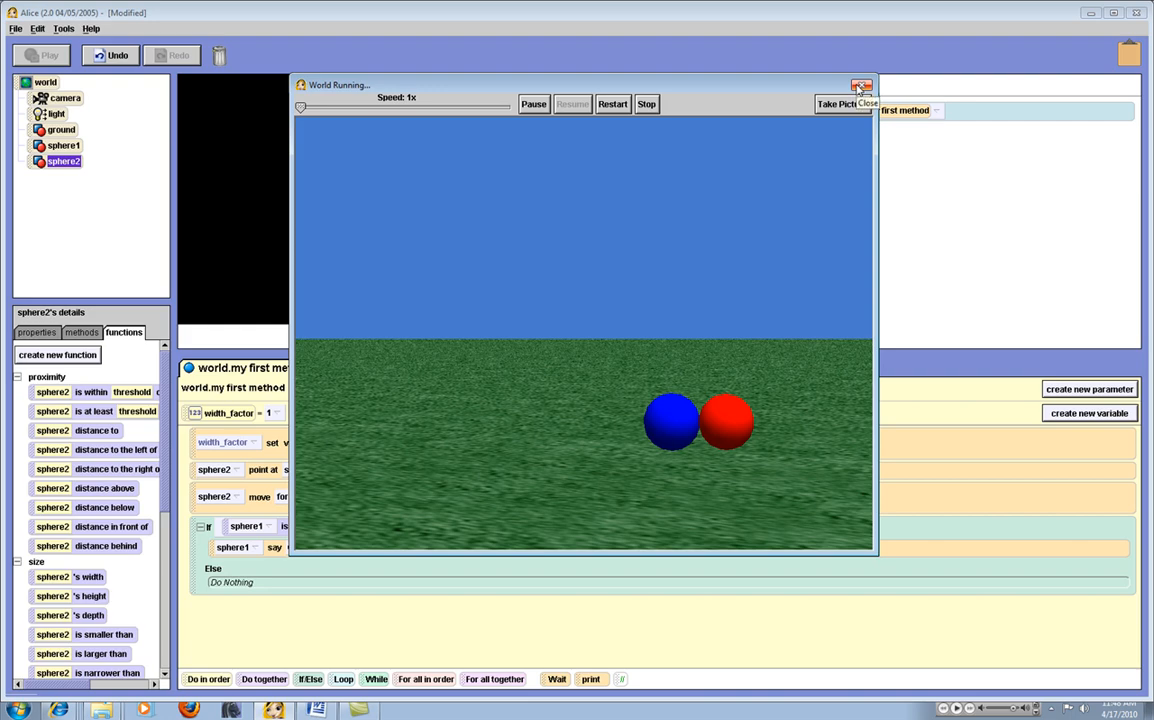
Close the World Running preview after the spheres meet, returning to the editor.
{"action": "left_click", "coordinate": [860, 84]}
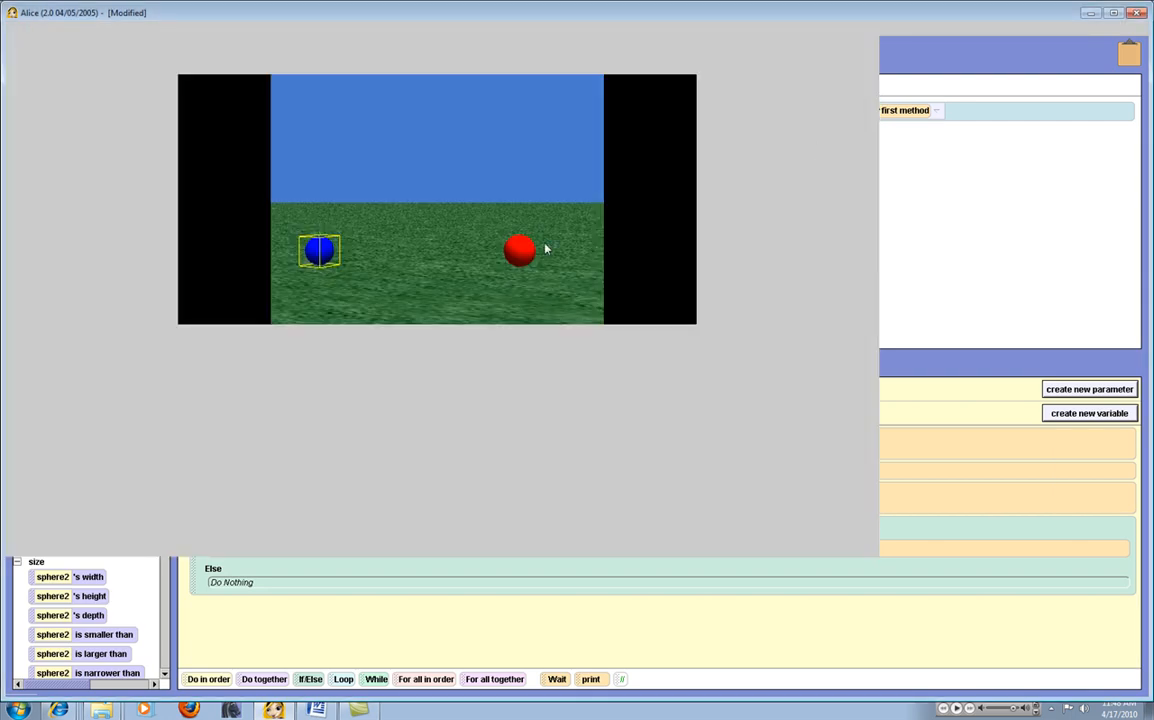
{"action": "mouse_move", "coordinate": [462, 244]}
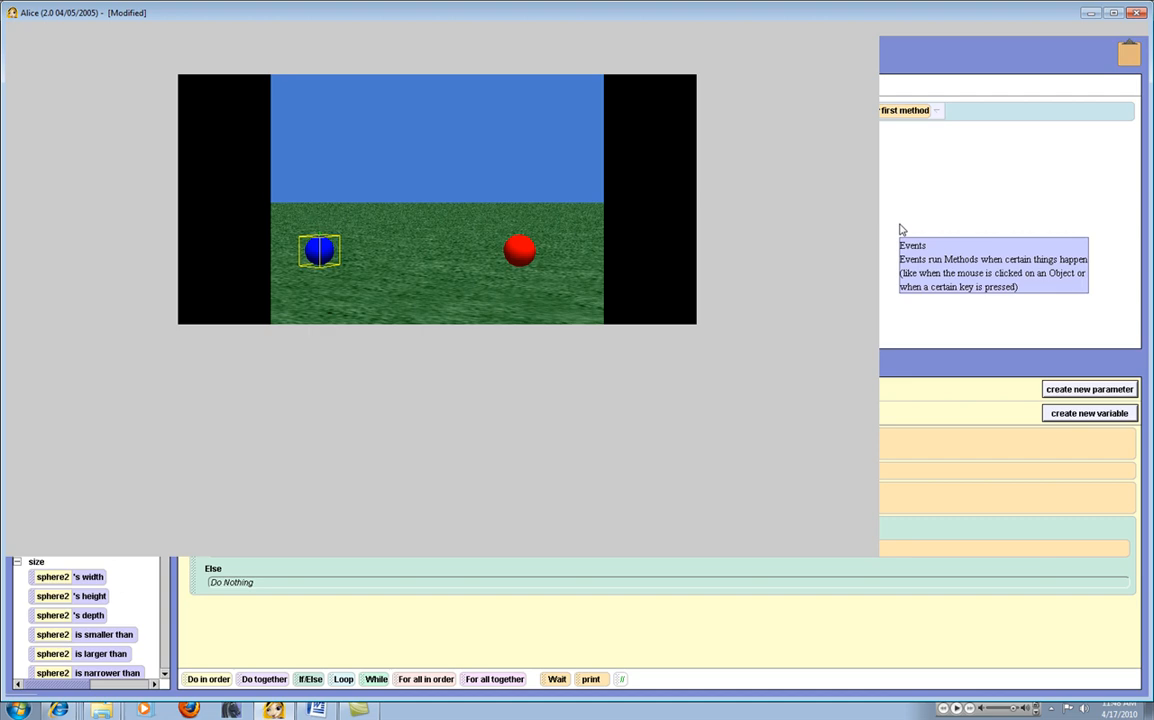
{"action": "mouse_move", "coordinate": [576, 274]}
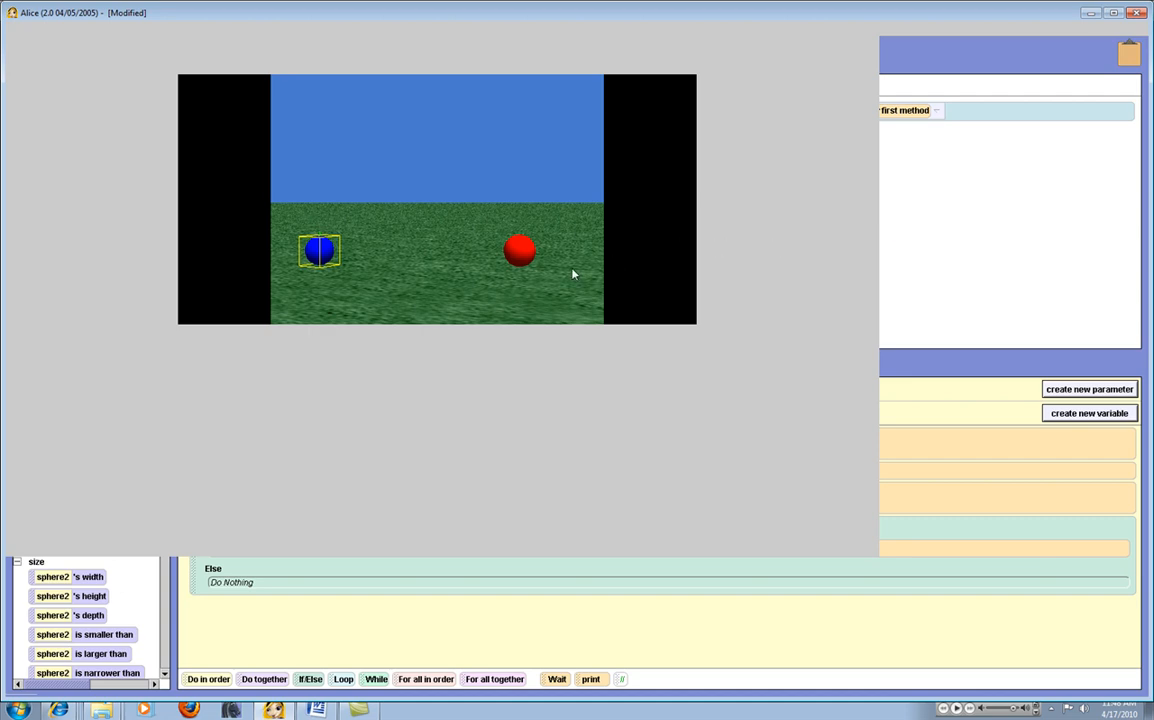